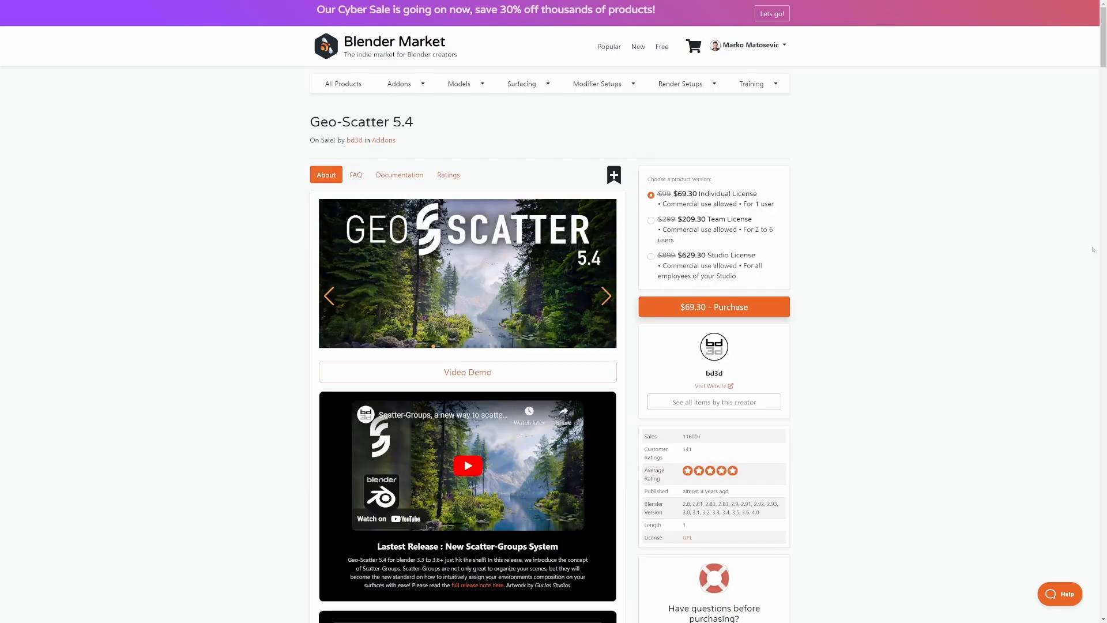
Step: Follow the creator link from Geo-Scatter 5.4 to the Bproduction store page
{"action": "left_click", "coordinate": [468, 465]}
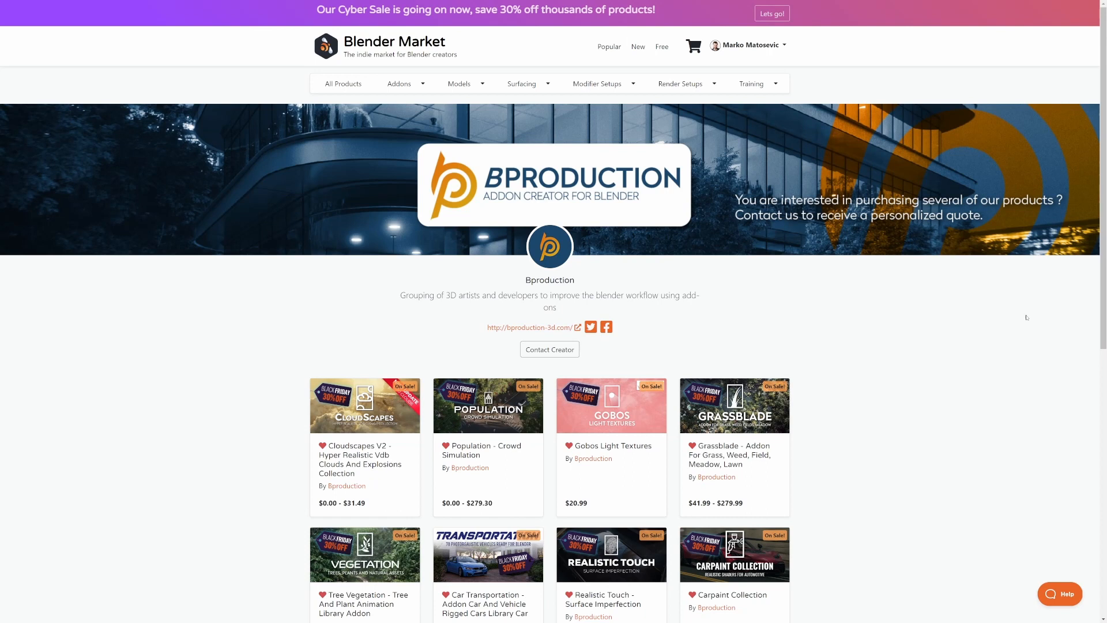
{"action": "scroll", "scroll_direction": "down", "scroll_amount": 3}
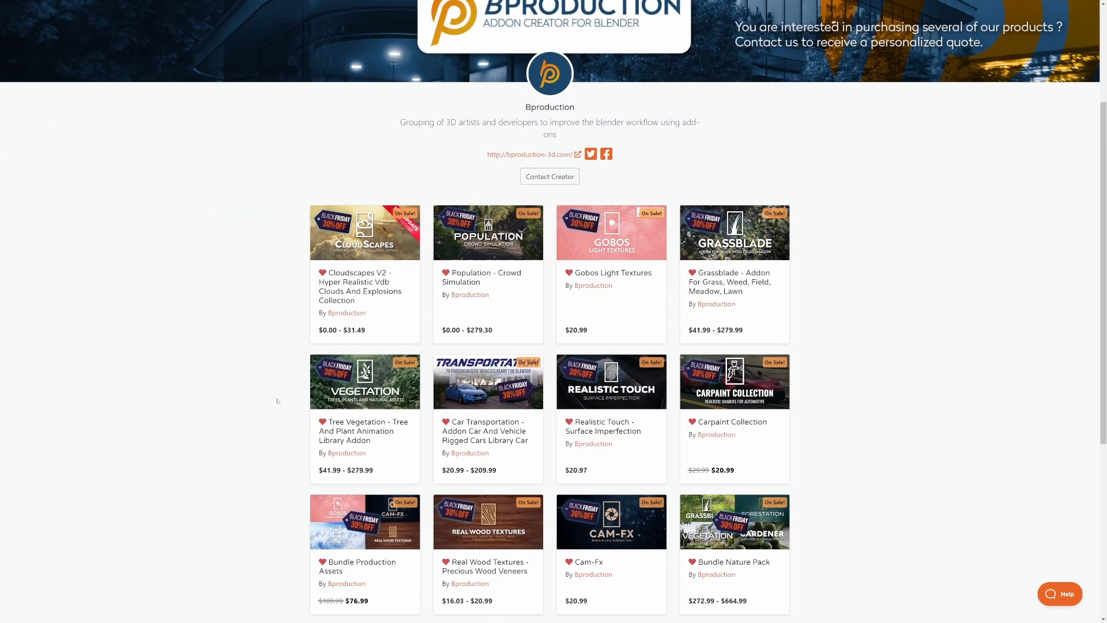
{"action": "scroll", "scroll_direction": "down", "scroll_amount": 3}
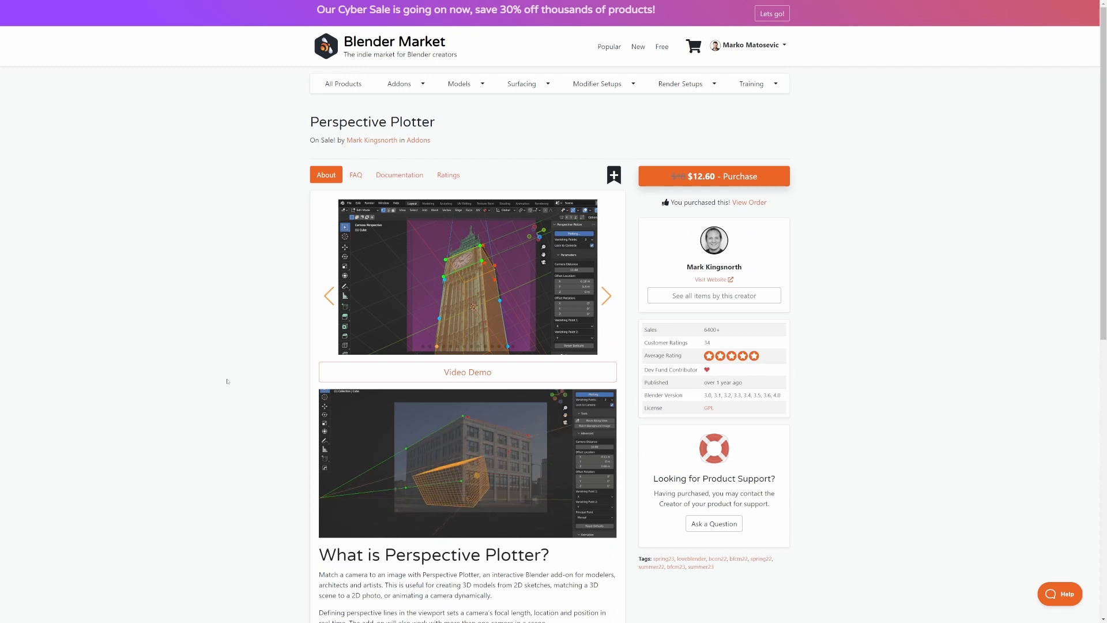
{"action": "left_click", "coordinate": [468, 372]}
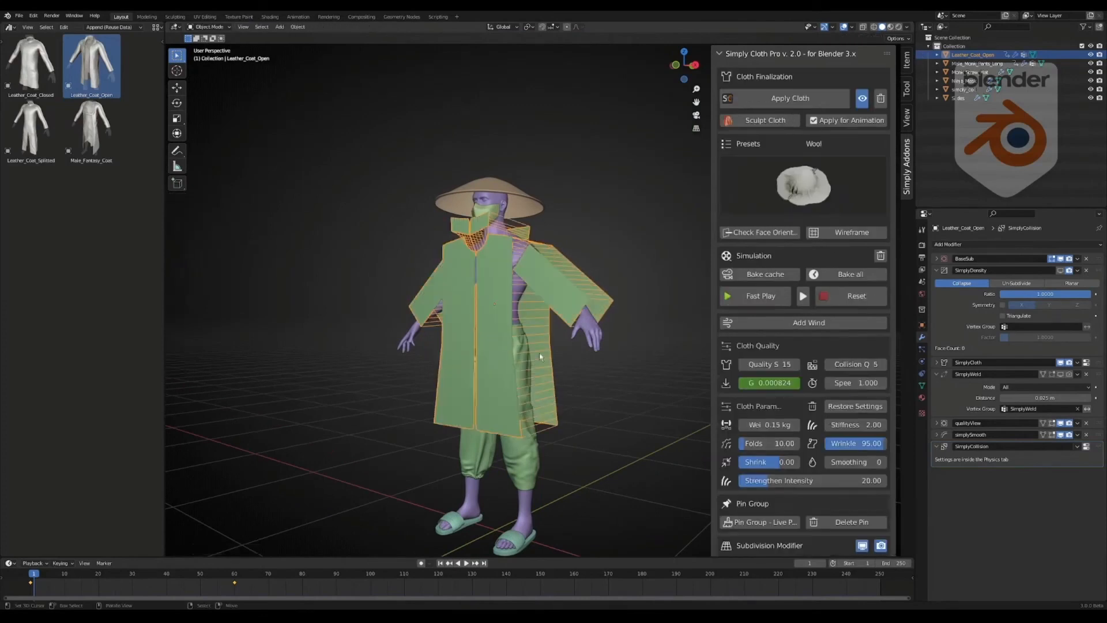
Step: Adjust the open coat's Simply Cloth Pro cloth settings in the sidebar
{"action": "left_click", "coordinate": [760, 296]}
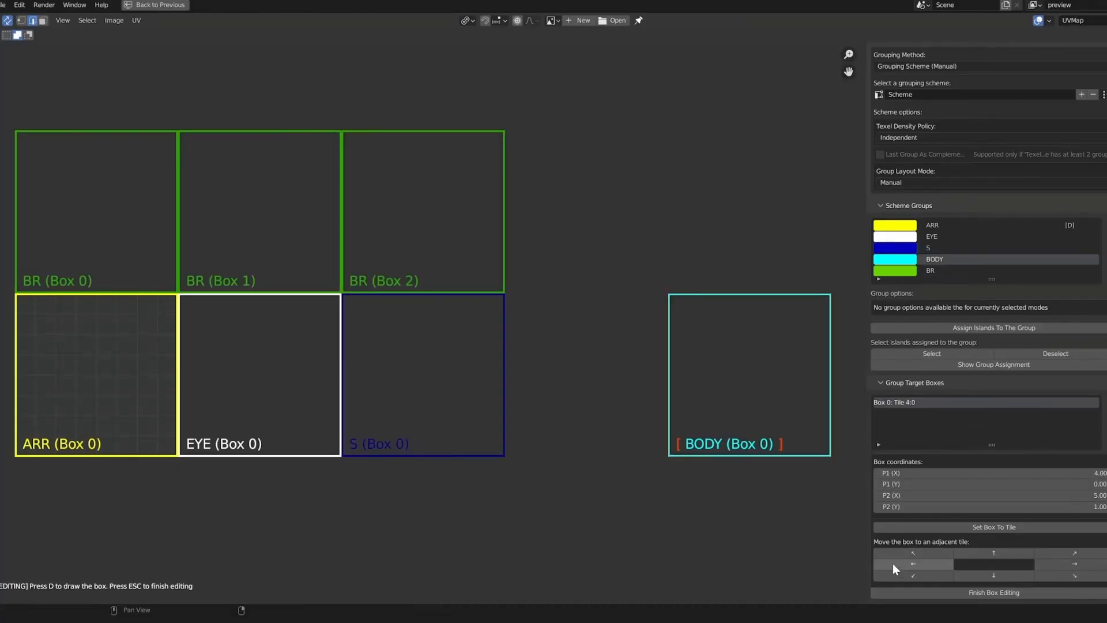
Step: Run UVPackmaster Pack in Groups To Tiles mode to place islands in their tiles
{"action": "left_click", "coordinate": [993, 592]}
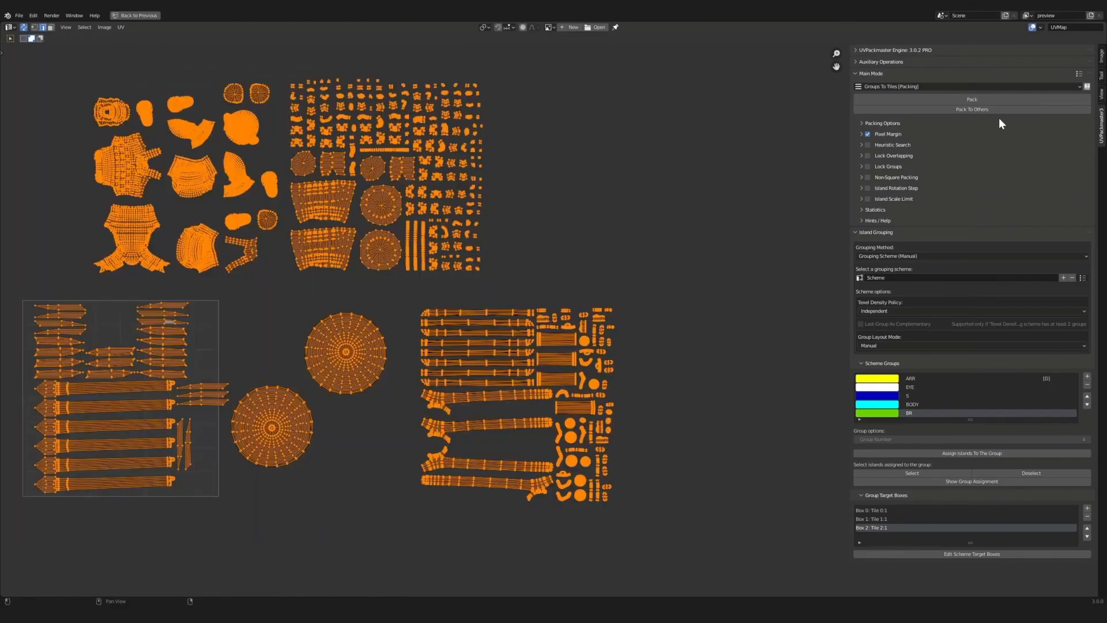
{"action": "left_click", "coordinate": [972, 99]}
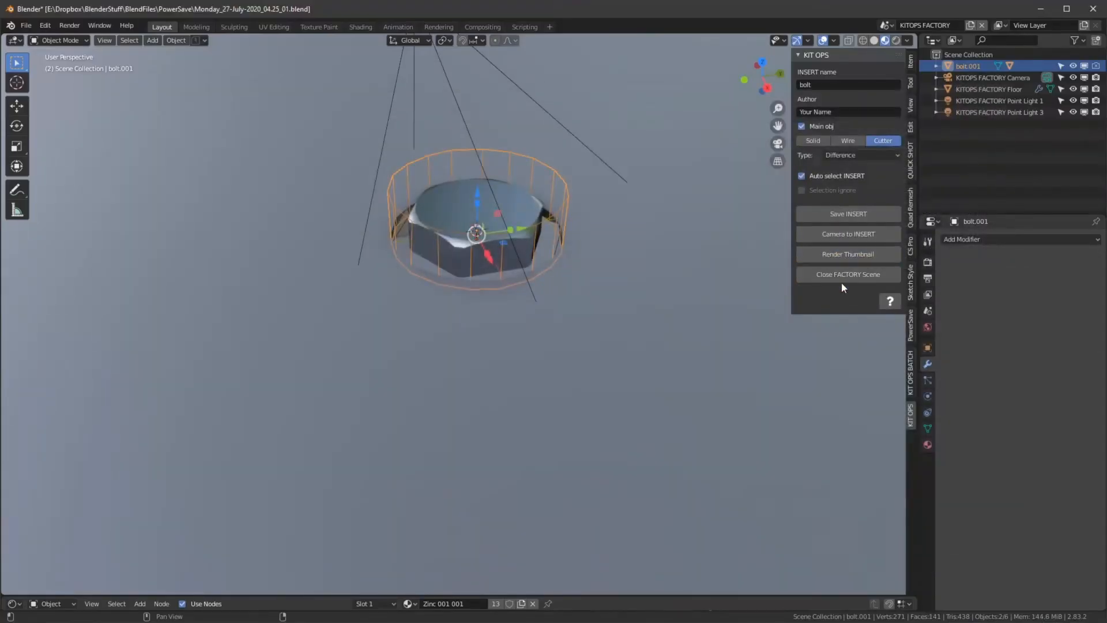
Step: Close the KIT OPS factory scene to return to the BNC Connector main scene
{"action": "left_click", "coordinate": [849, 274]}
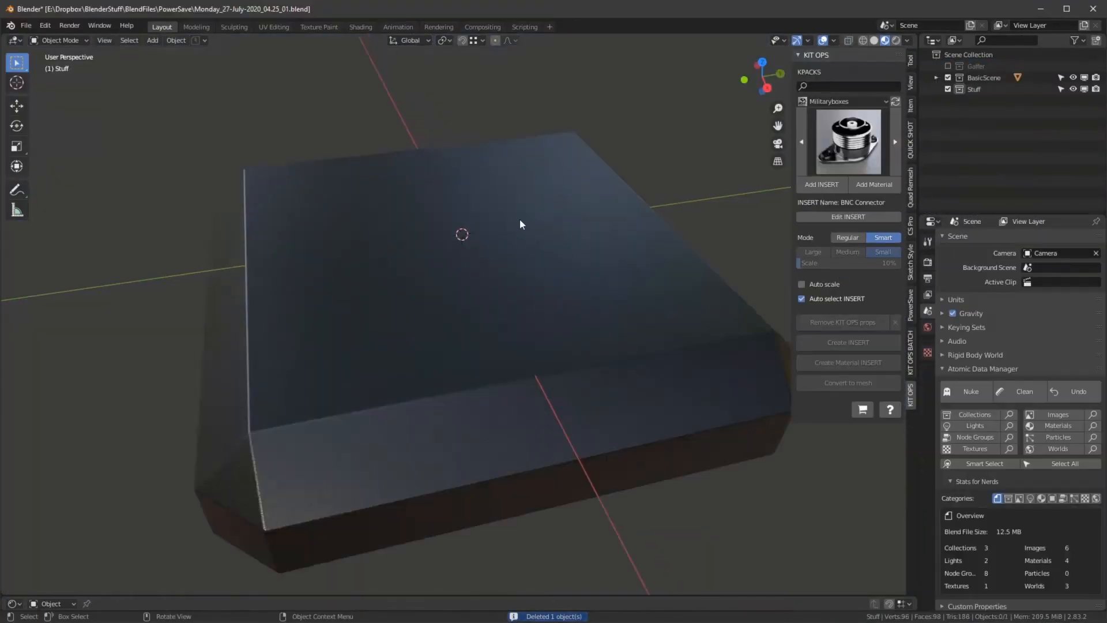